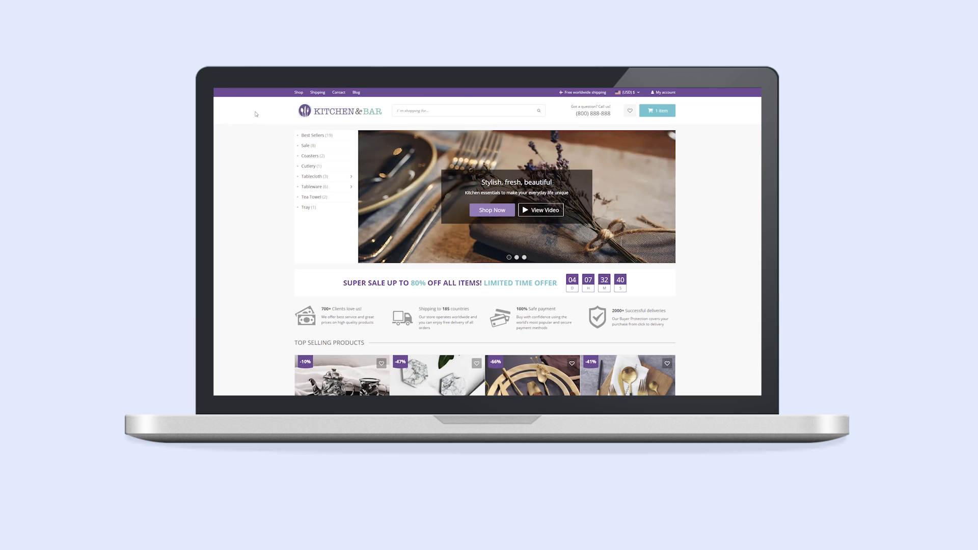
Open the Kitchen & Bar shop page listing all products with the Categories sidebar.
click(298, 92)
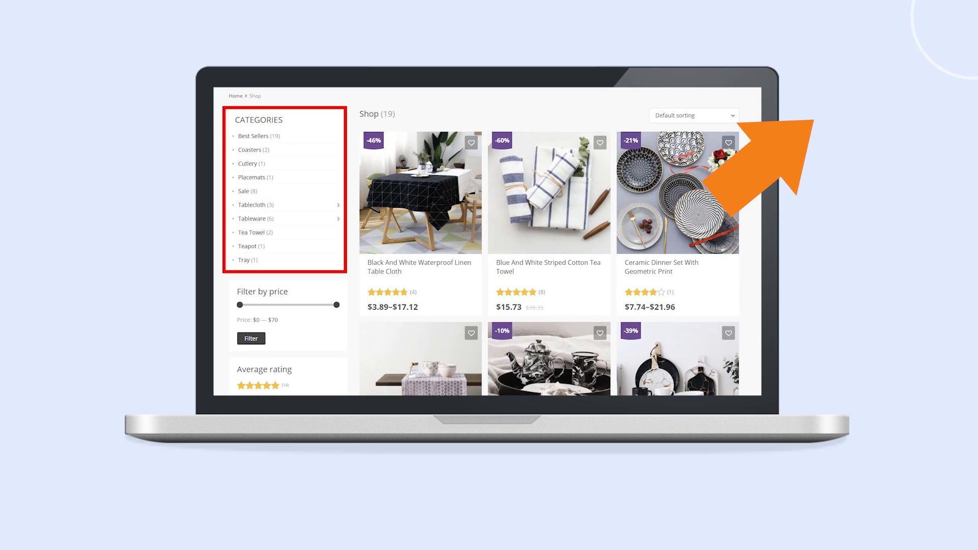
click(253, 205)
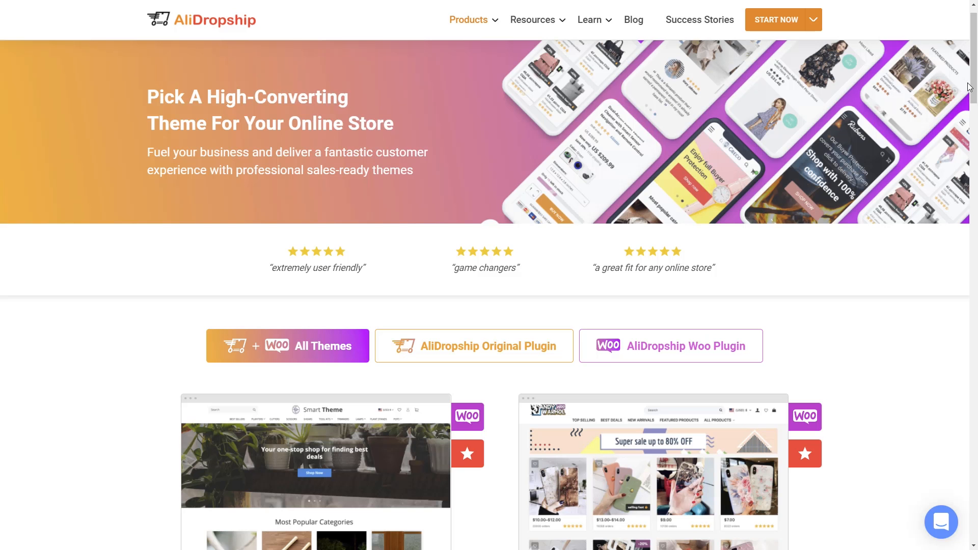
Scroll through the store theme cards down to the first page's pagination links.
scroll(down, 3)
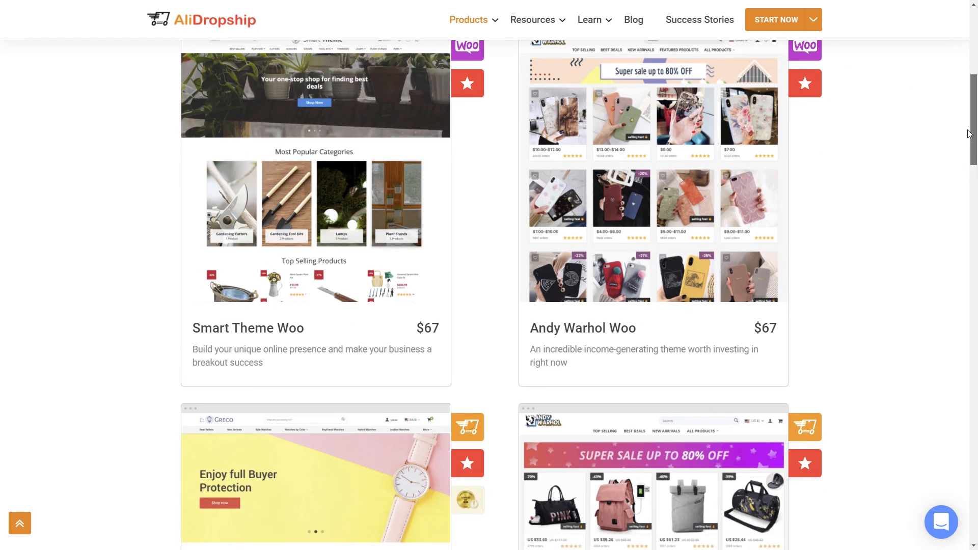
scroll(down, 3)
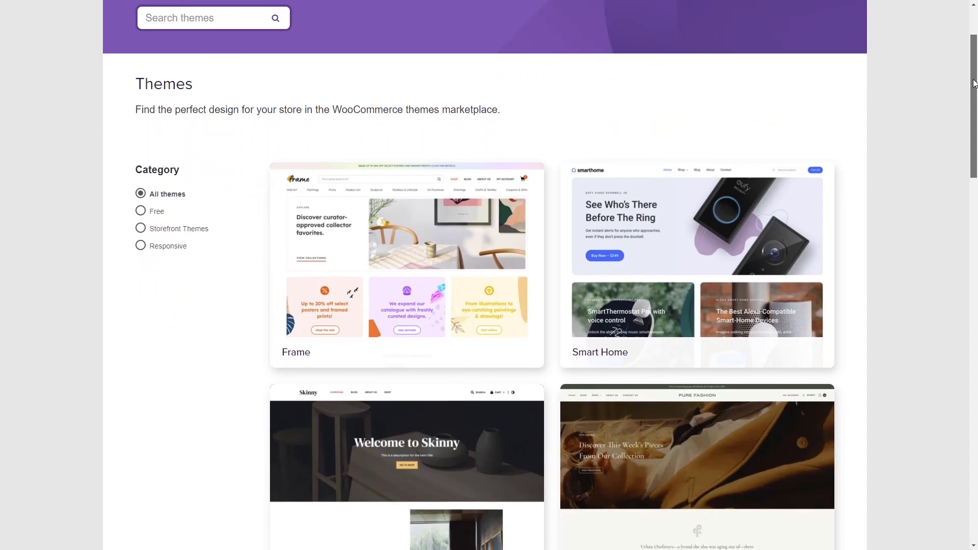
scroll(down, 3)
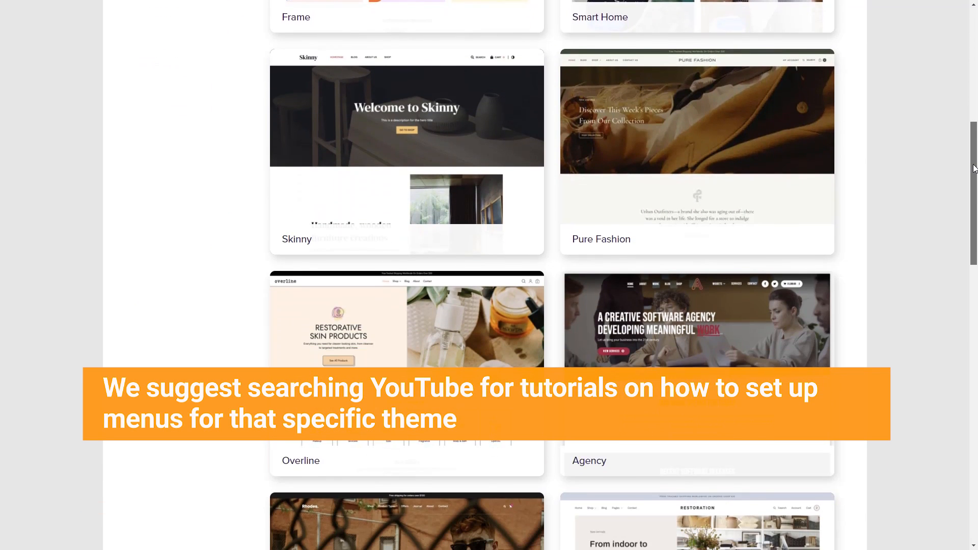
scroll(down, 3)
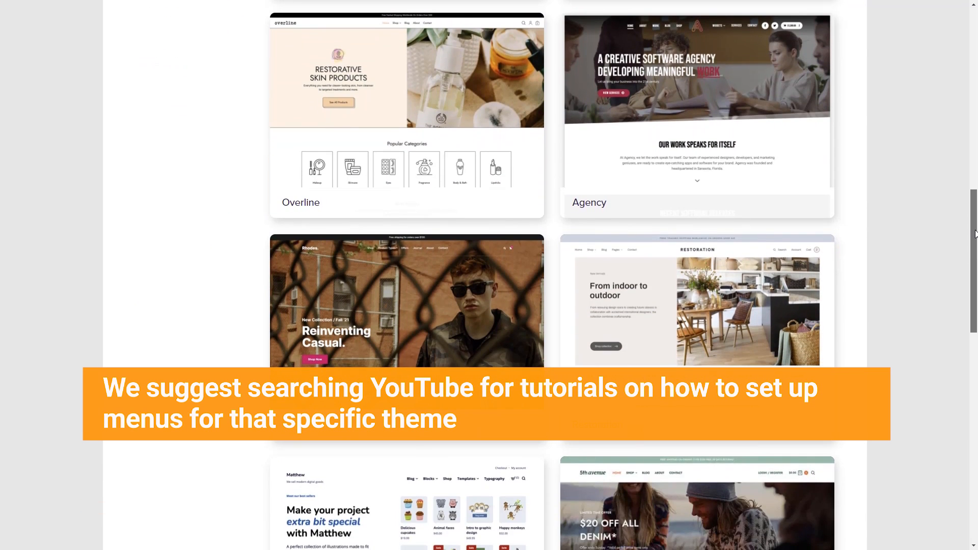
scroll(down, 3)
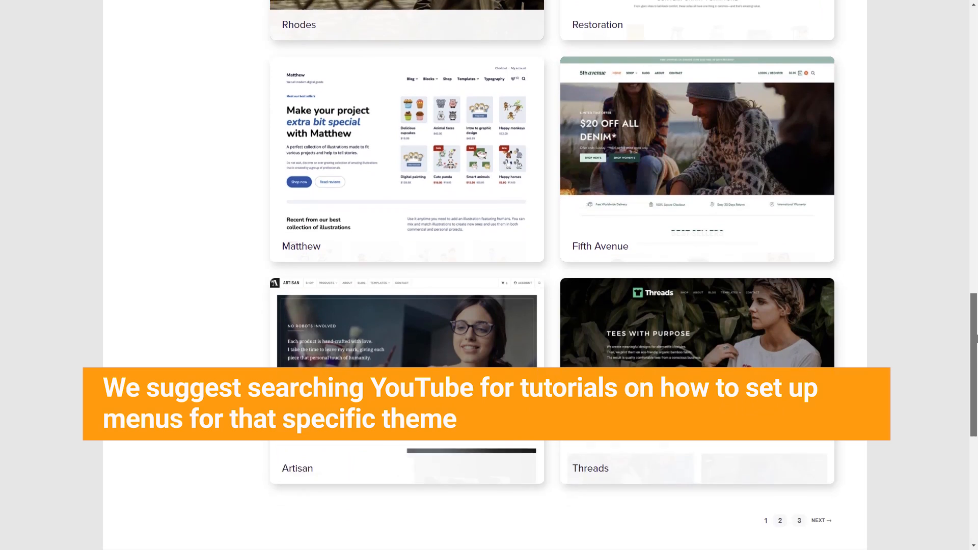
scroll(down, 3)
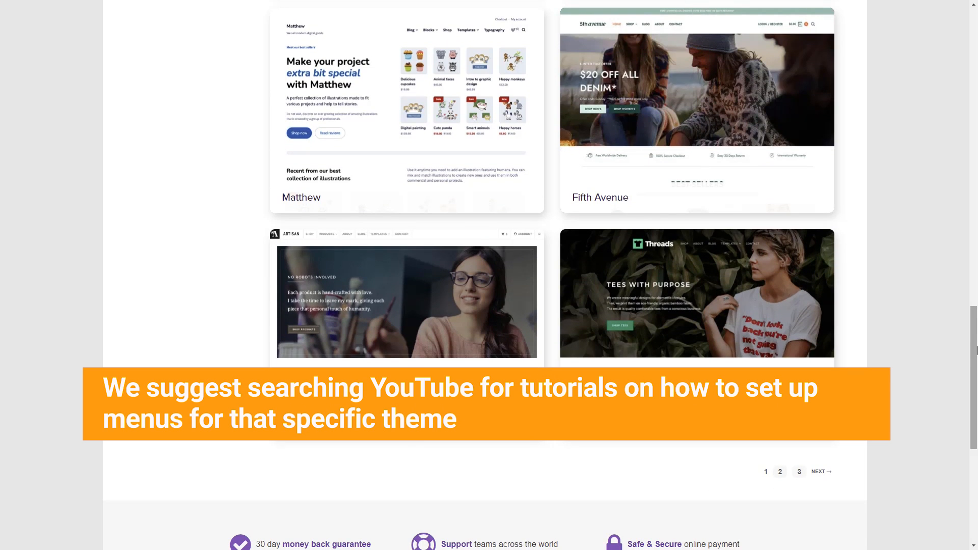
Open the 'Select a menu to edit' dropdown to view the site's existing menus.
click(248, 117)
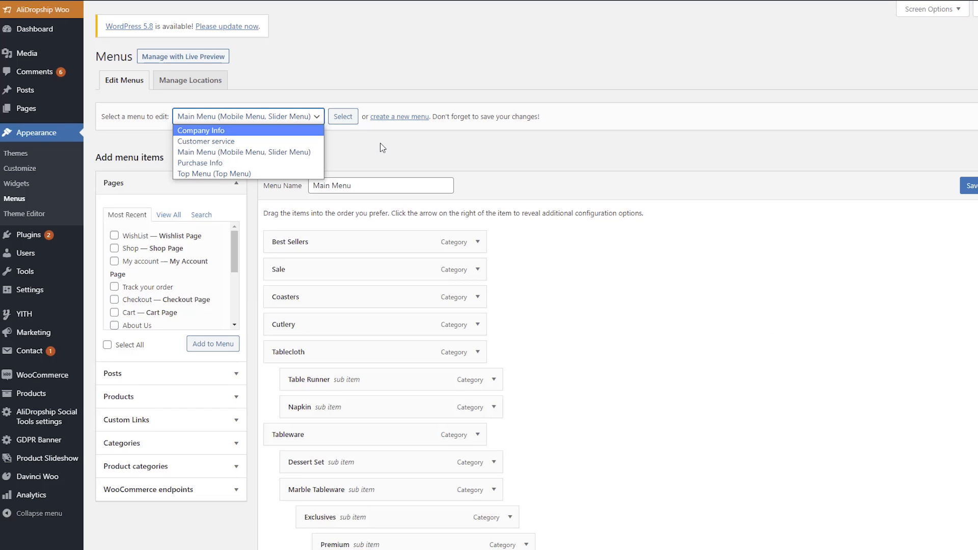
scroll(up, 3)
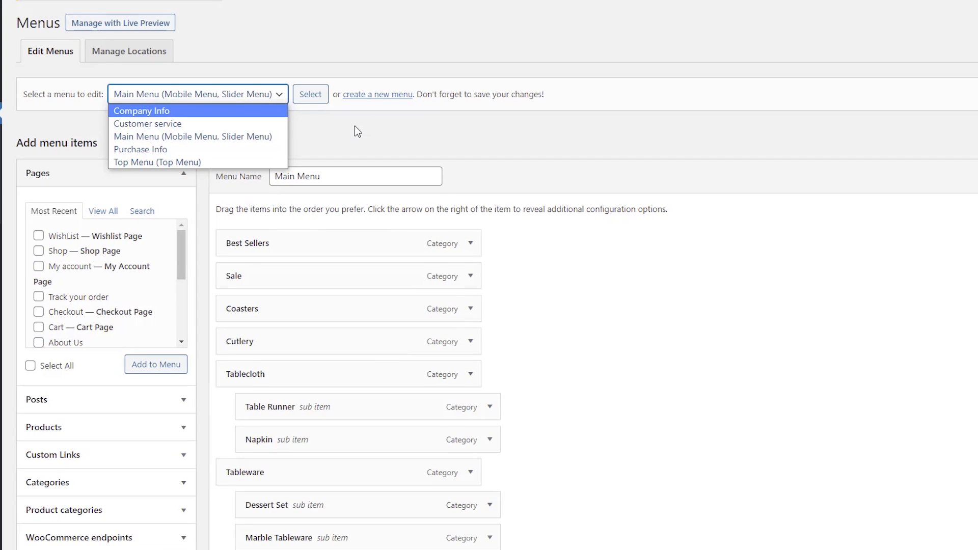
mouse_move(192, 136)
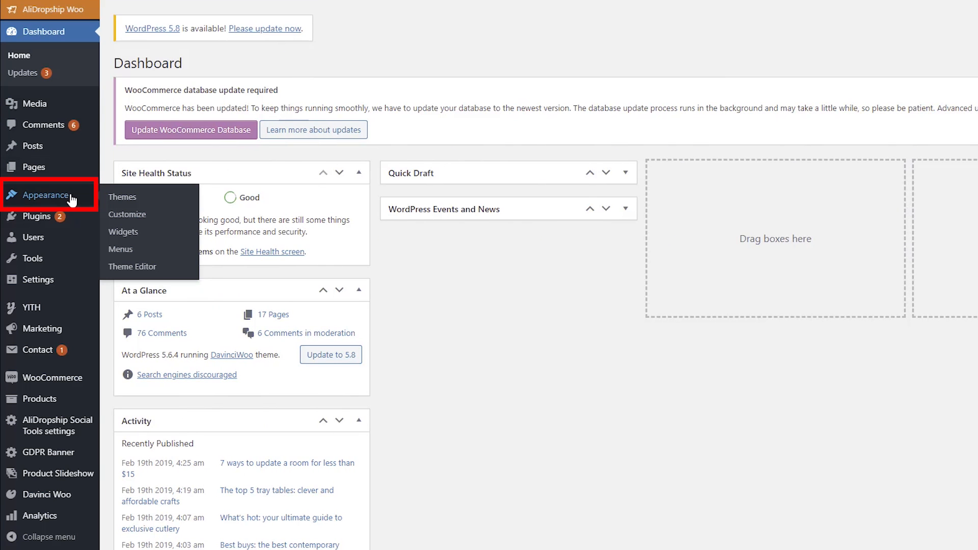
Create and save an empty menu named 'My New Menu' under Appearance > Menus.
click(120, 249)
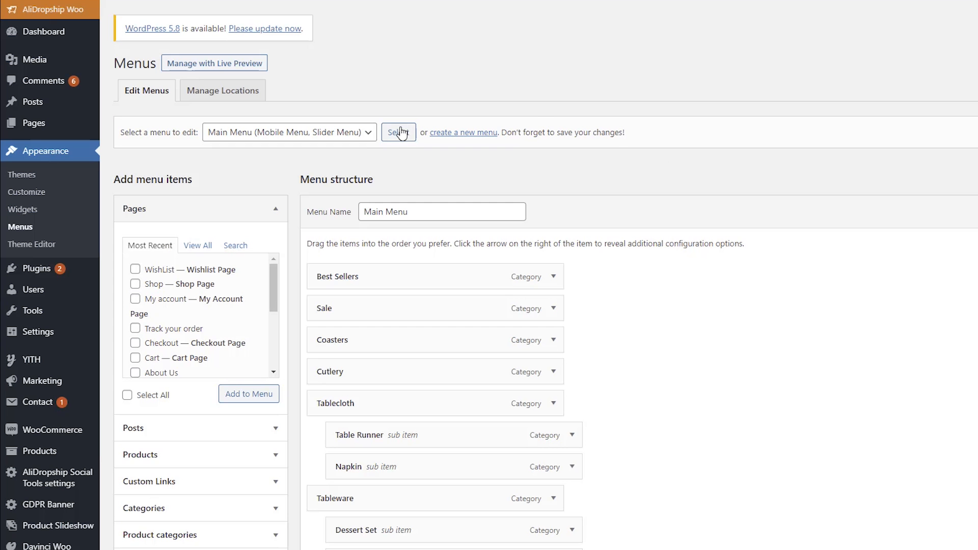
click(289, 131)
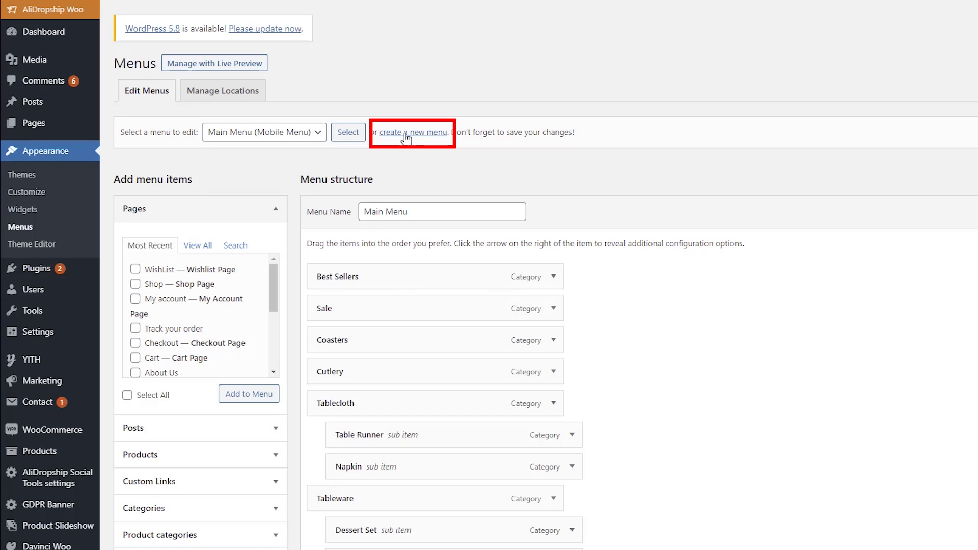
click(414, 132)
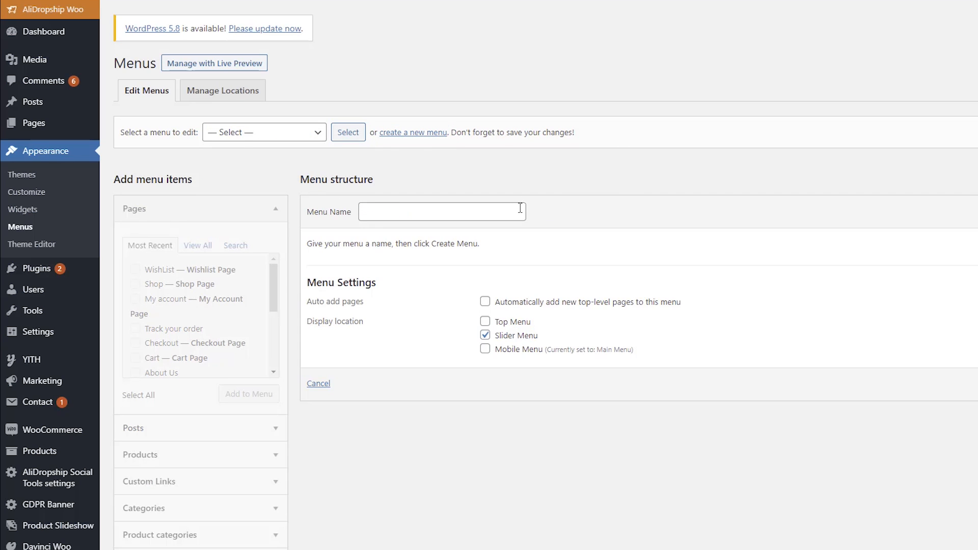
text(My New M)
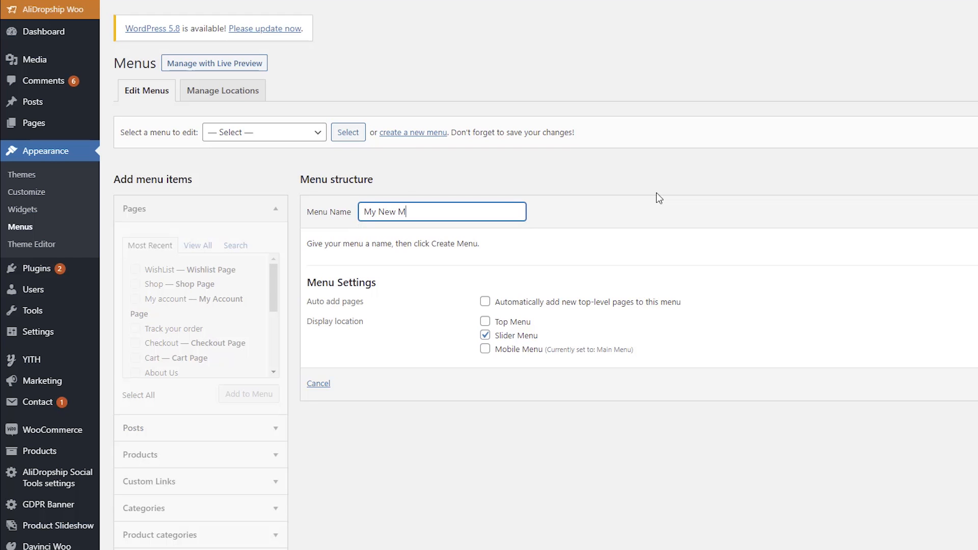
text(enu)
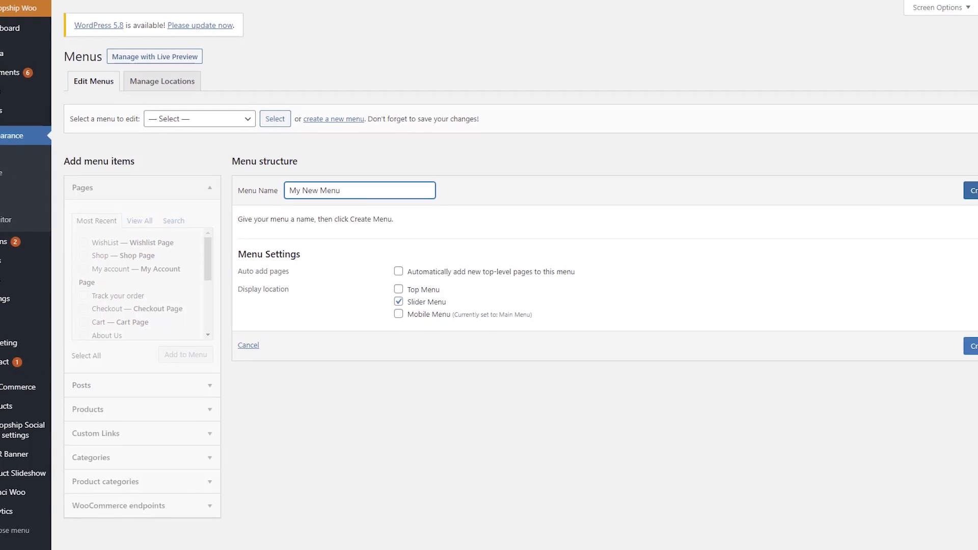
click(973, 190)
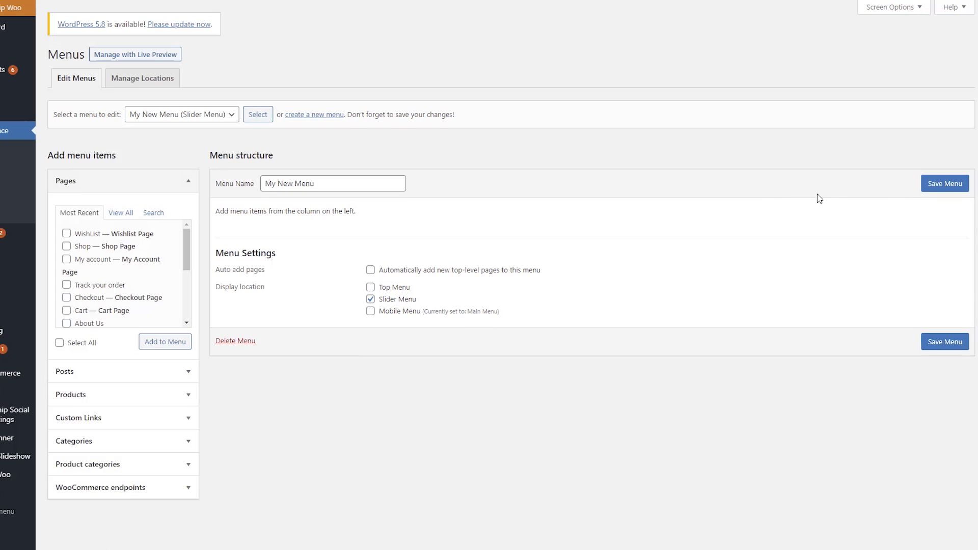
click(945, 183)
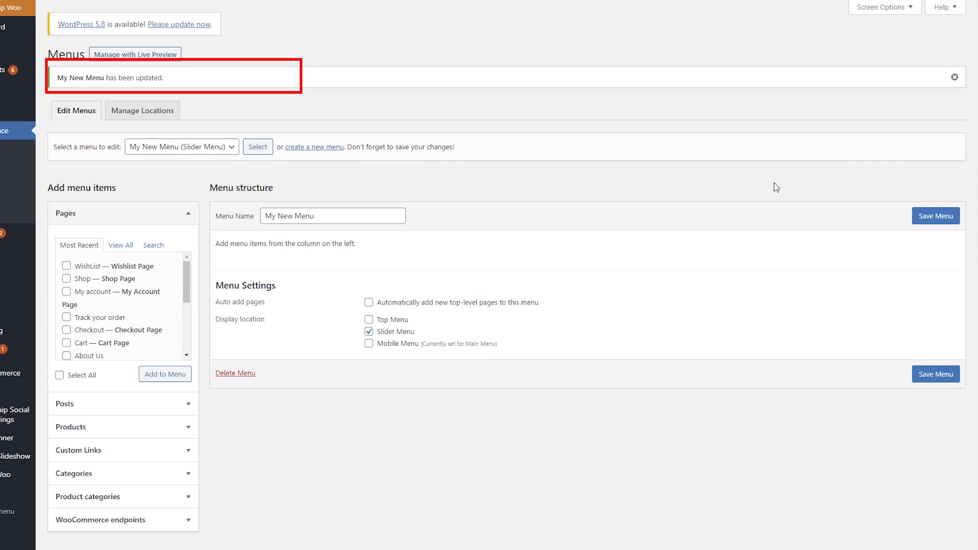
Tick the Home, Blog, Shop and WishList pages and add them to My New Menu.
click(120, 245)
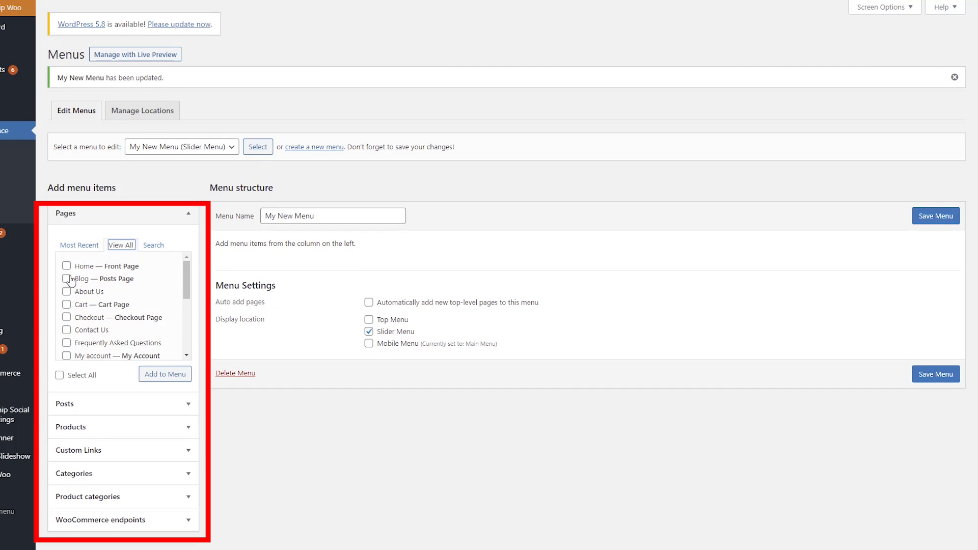
click(66, 278)
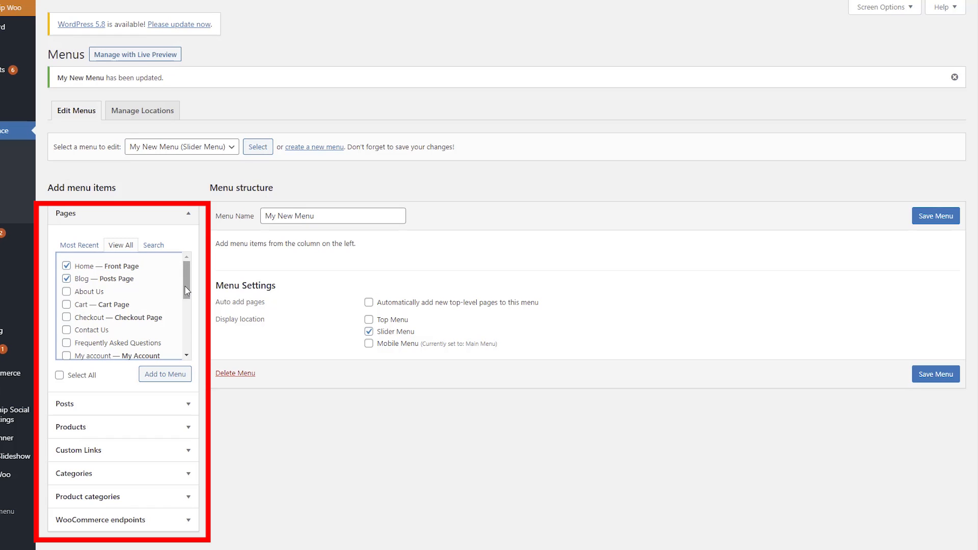
scroll(down, 3)
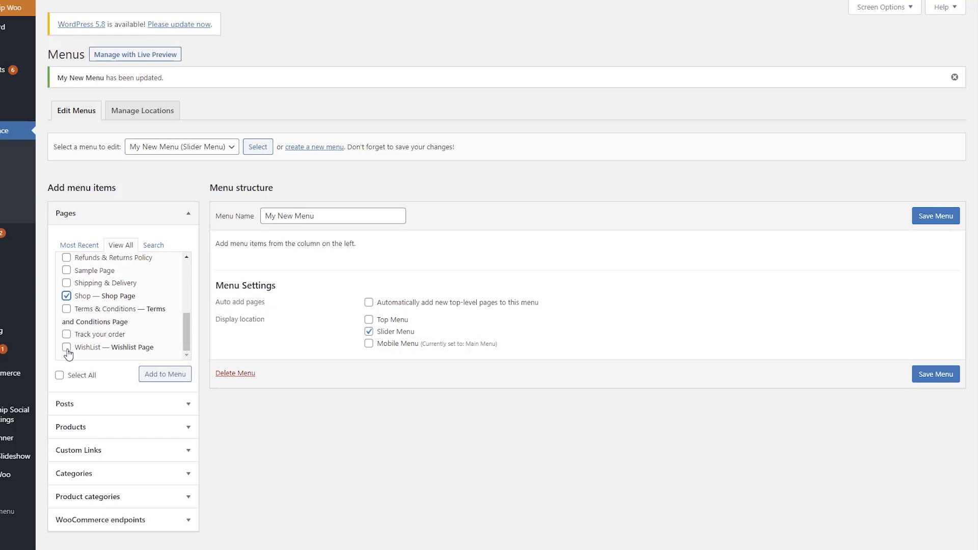
click(66, 347)
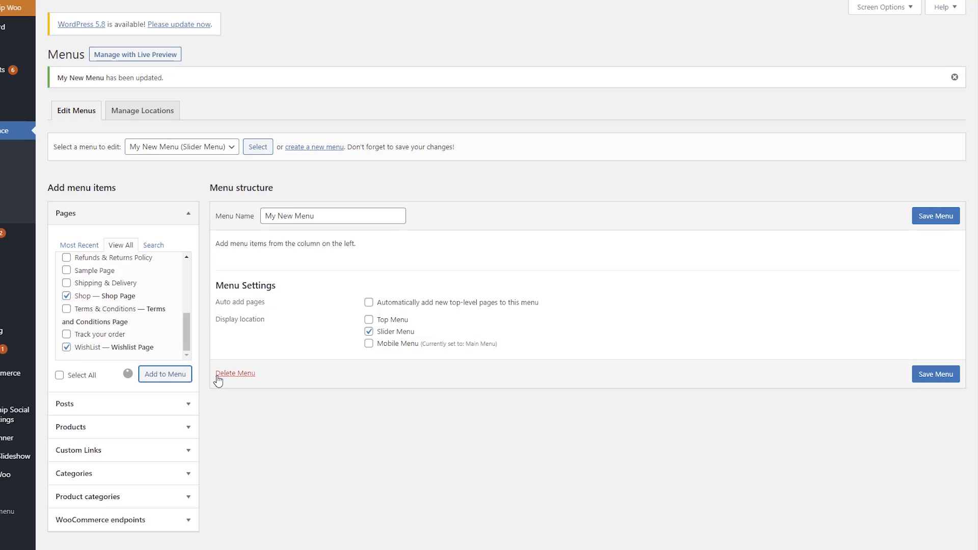
click(165, 373)
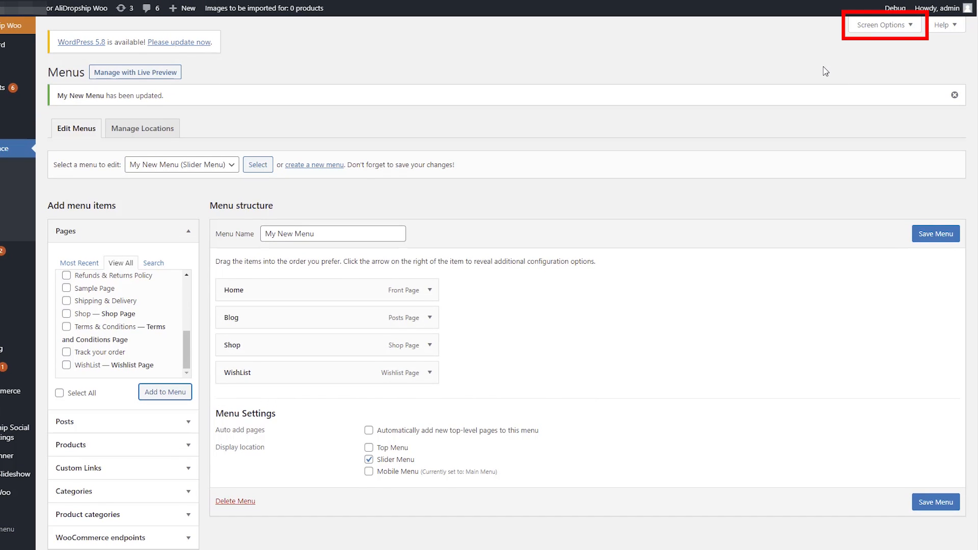
Open and close Screen Options, then move Shop under Home in the menu structure.
click(883, 25)
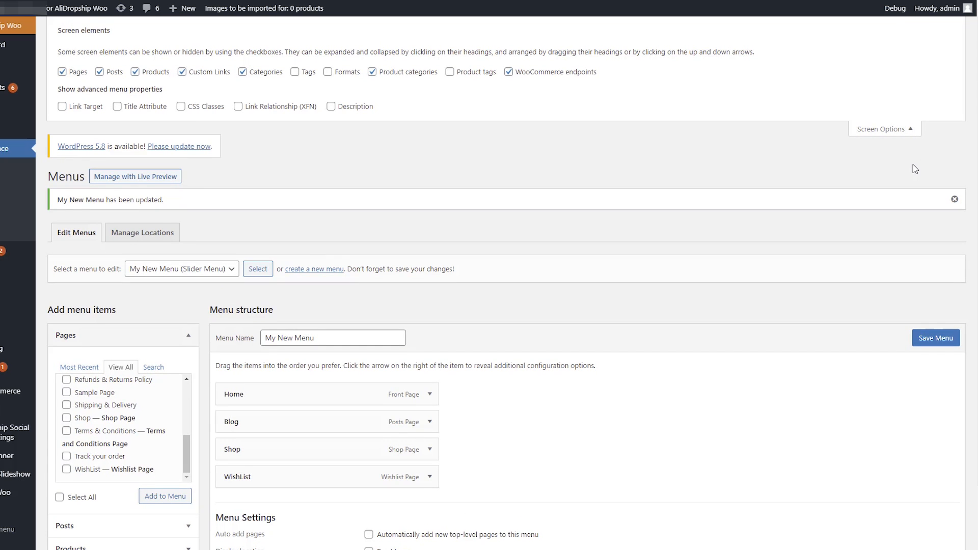
click(881, 129)
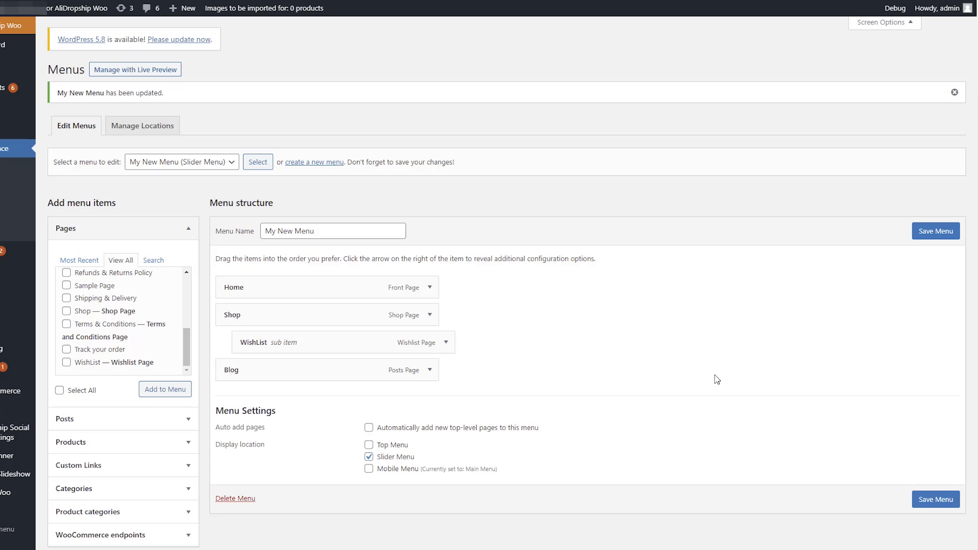
click(429, 287)
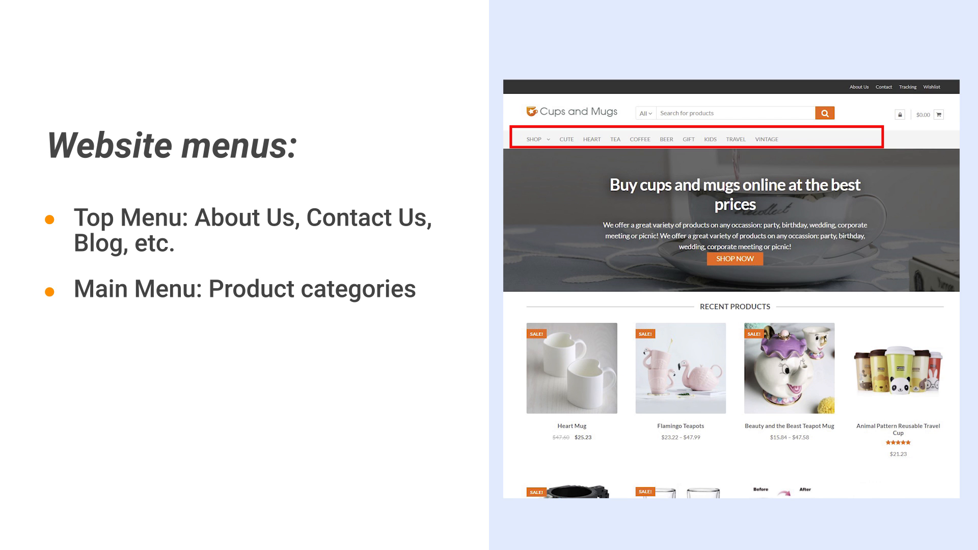
key(Right)
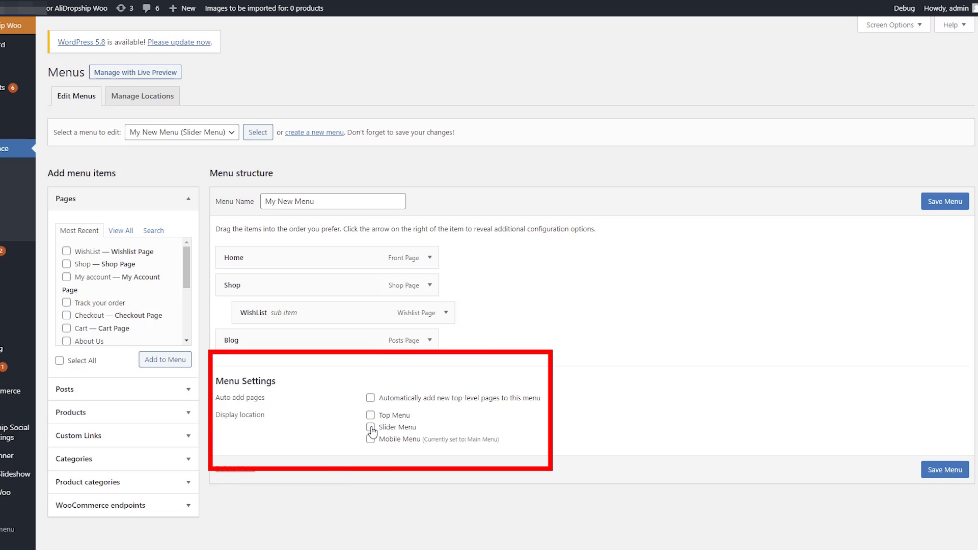
Tick the Slider Menu display location for My New Menu.
click(370, 426)
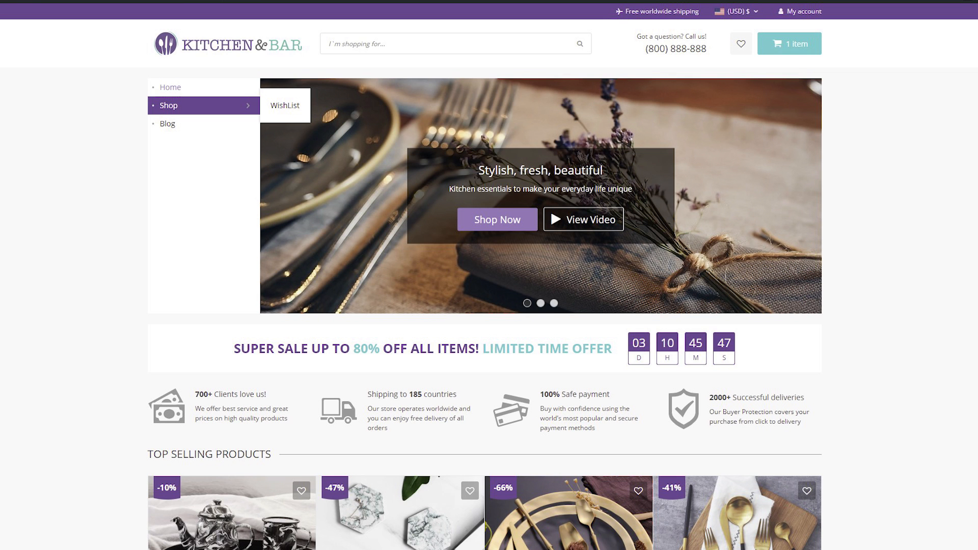
scroll(down, 3)
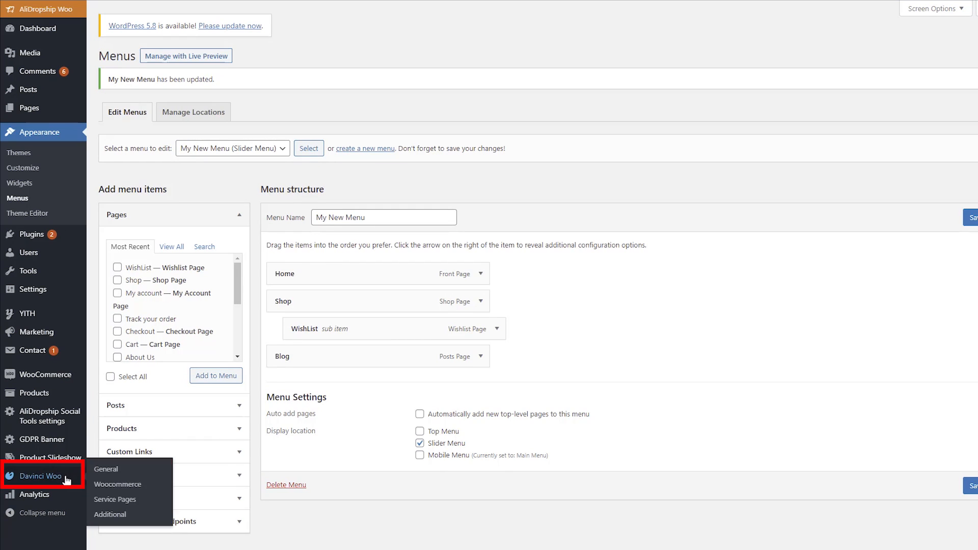
In the customizer's My New Menu, add items and open the Pages list for Contact Us.
click(117, 484)
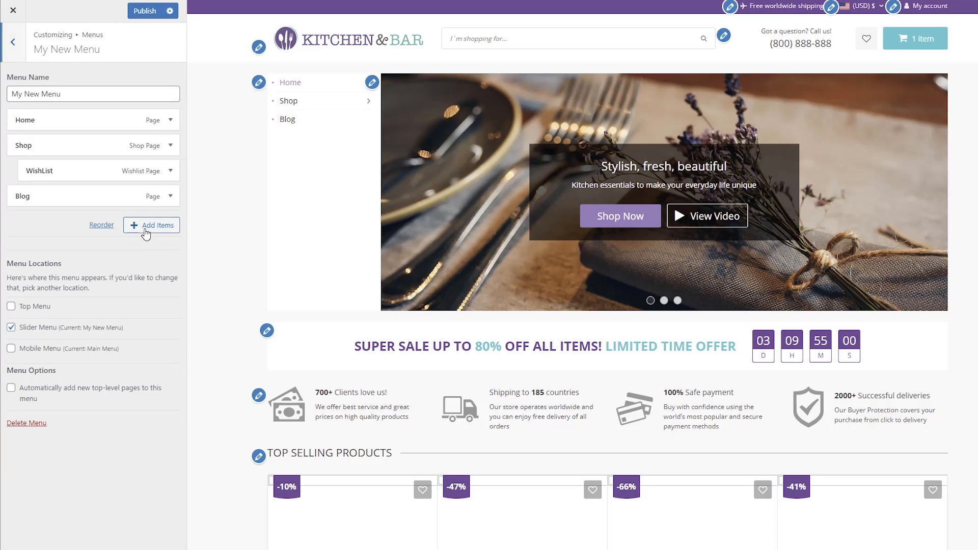
click(151, 225)
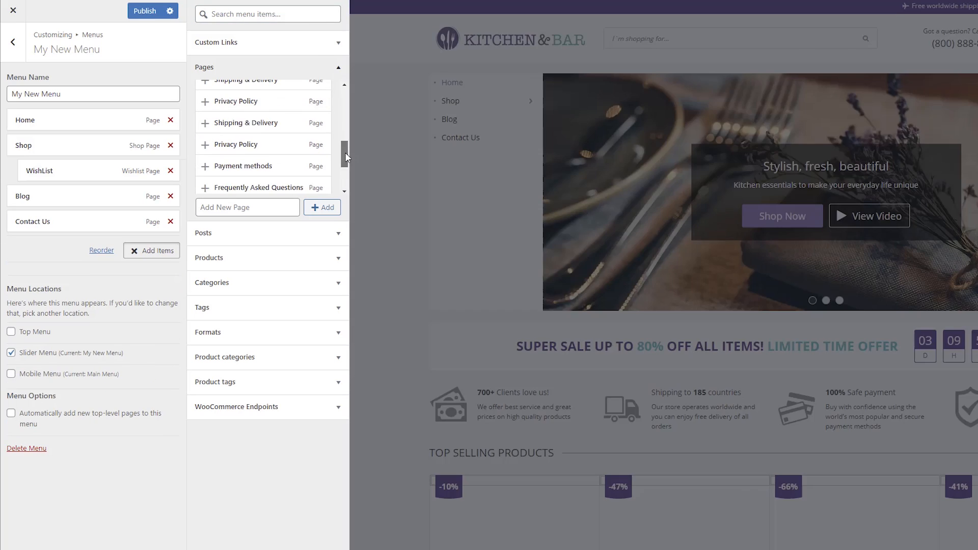